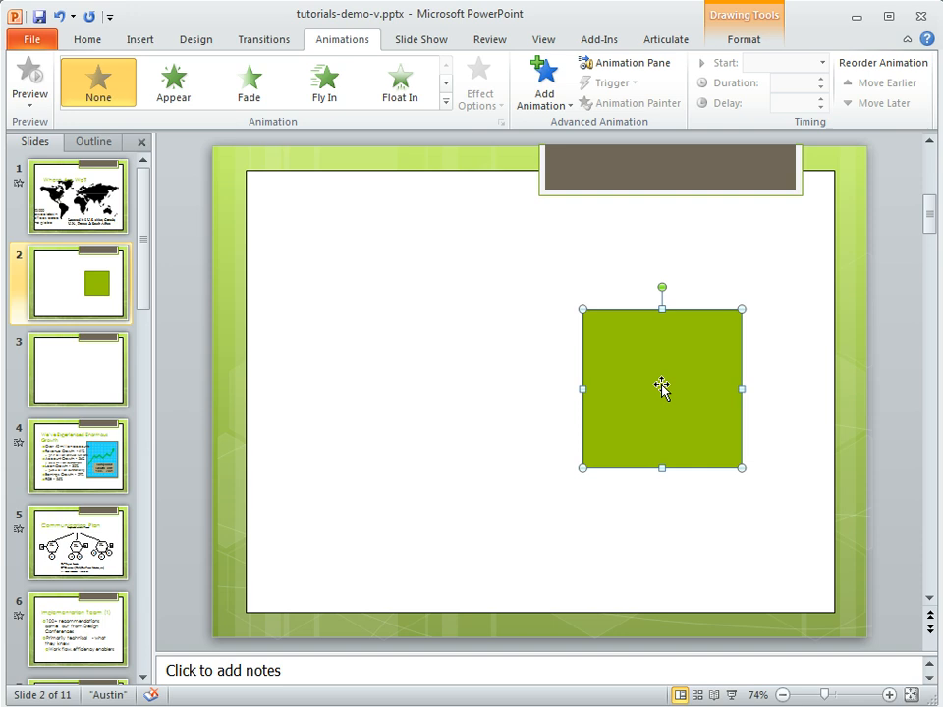
mouse_move(360, 51)
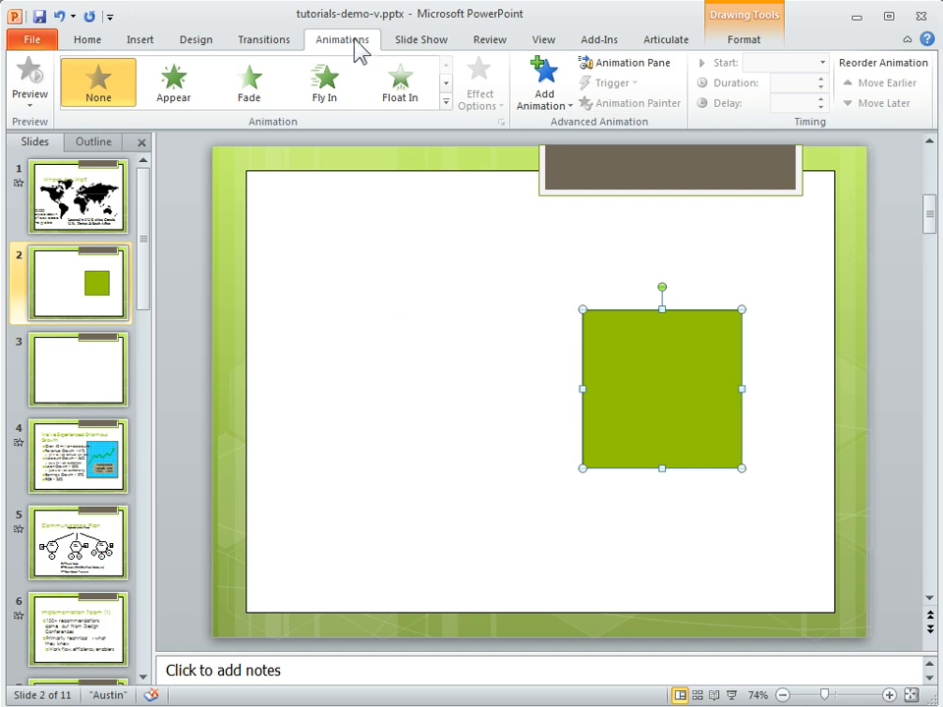
mouse_move(343, 184)
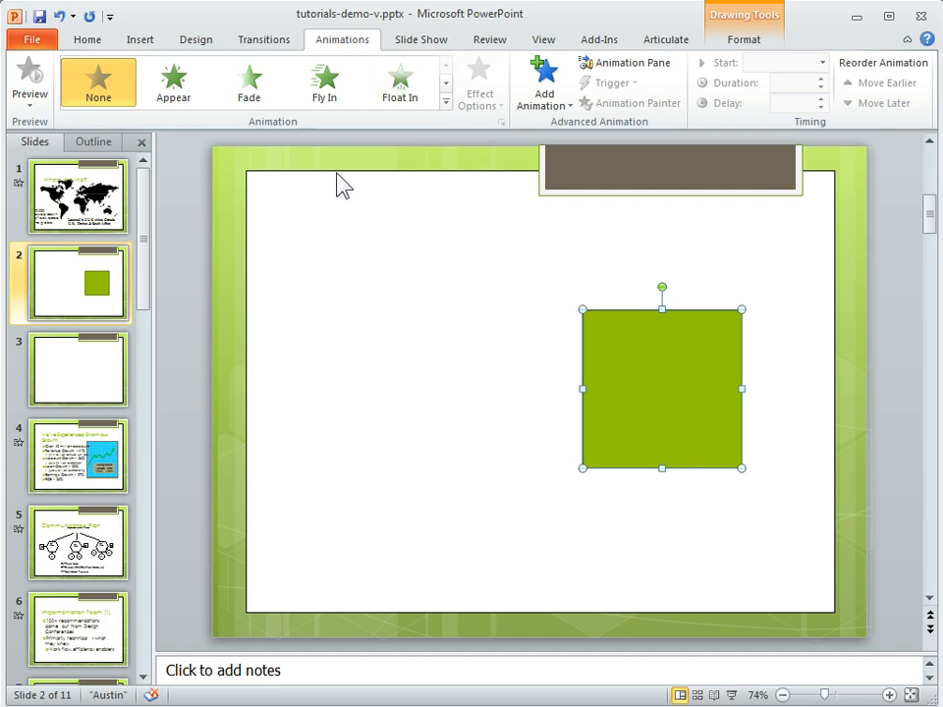
Step: Apply the Fly In entrance animation to the green square and reselect it
left_click(325, 81)
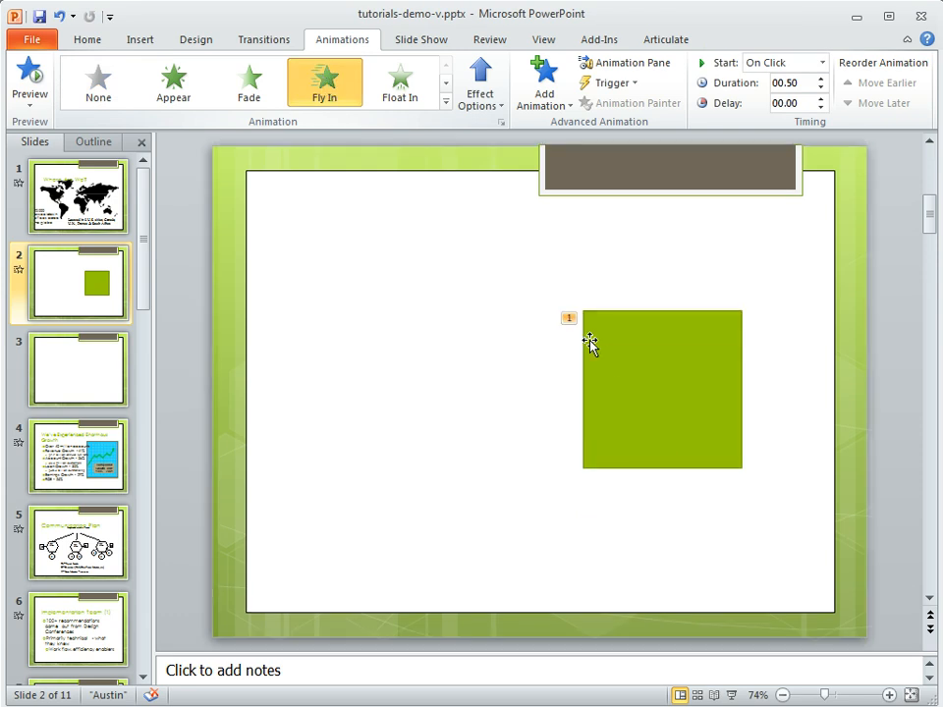
mouse_move(578, 342)
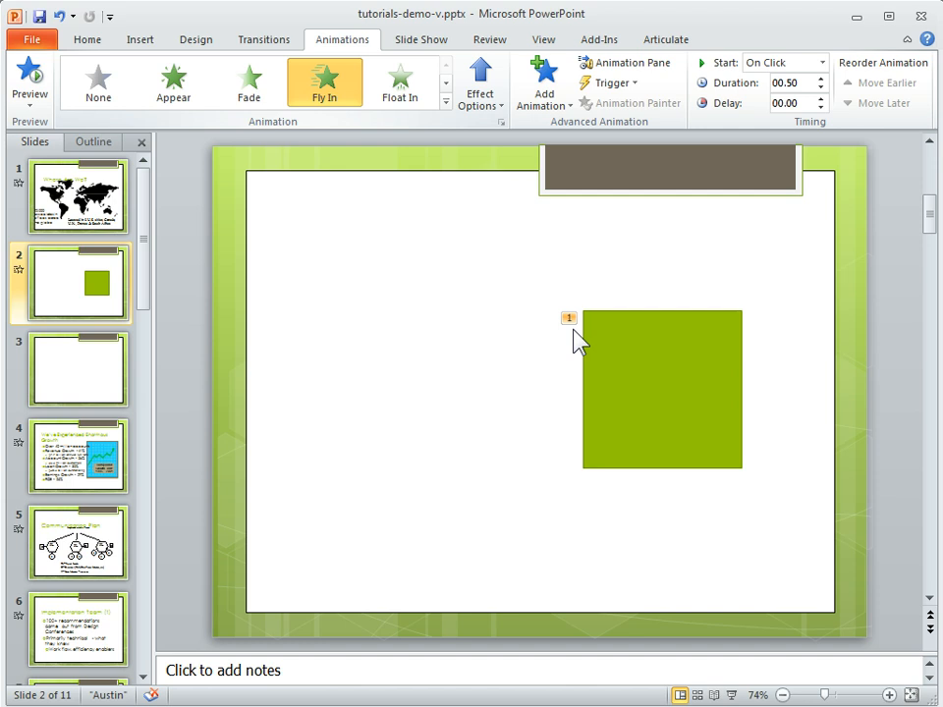
left_click(661, 388)
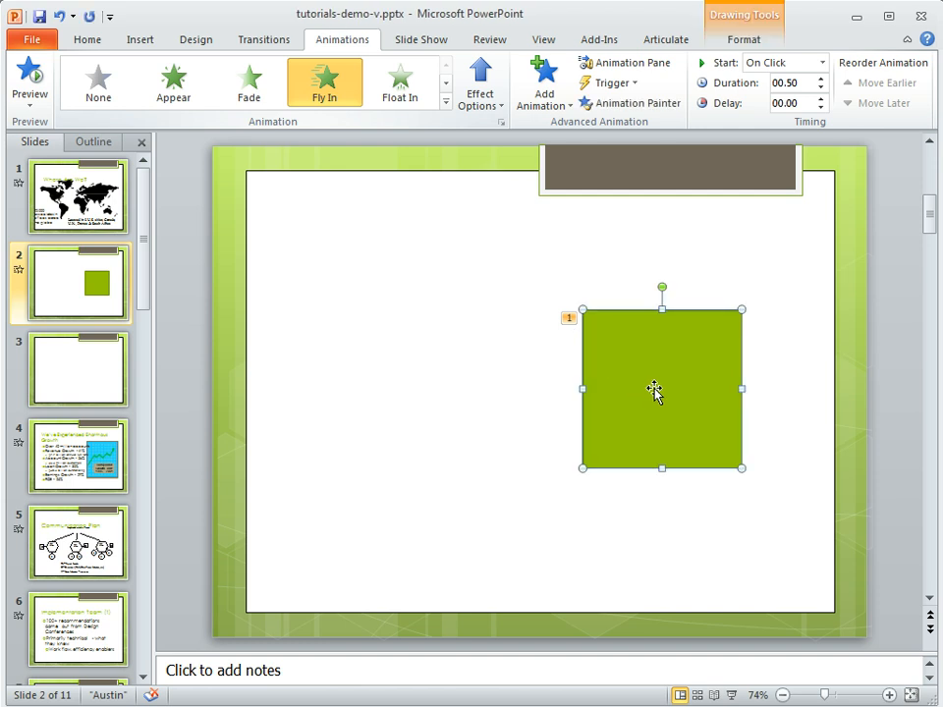
mouse_move(599, 383)
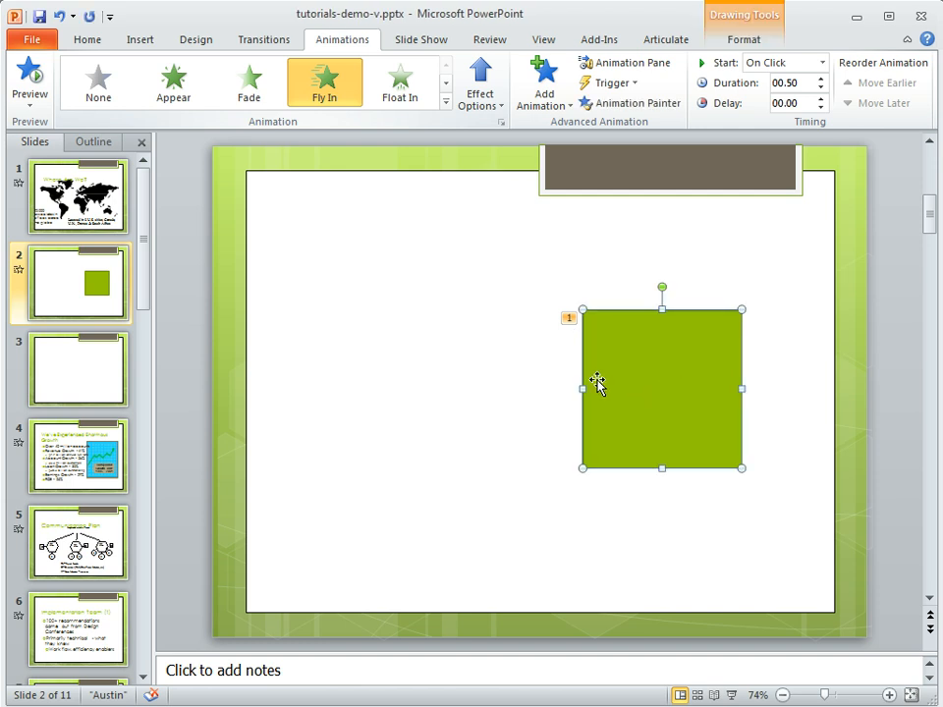
mouse_move(543, 81)
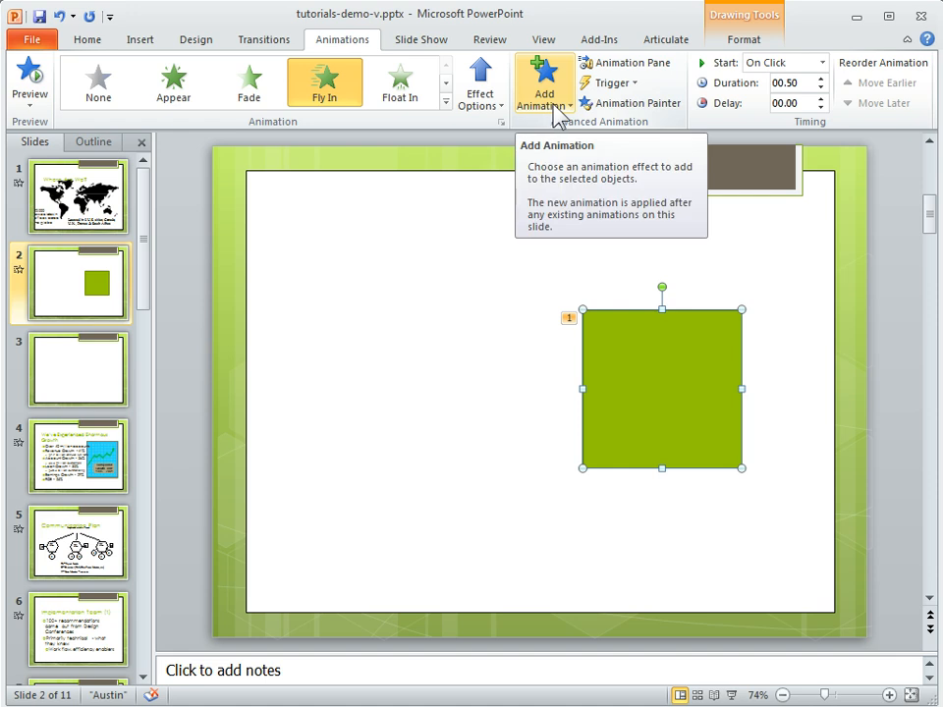
Step: Add a Fade entrance as the square's second animation via Add Animation
left_click(543, 81)
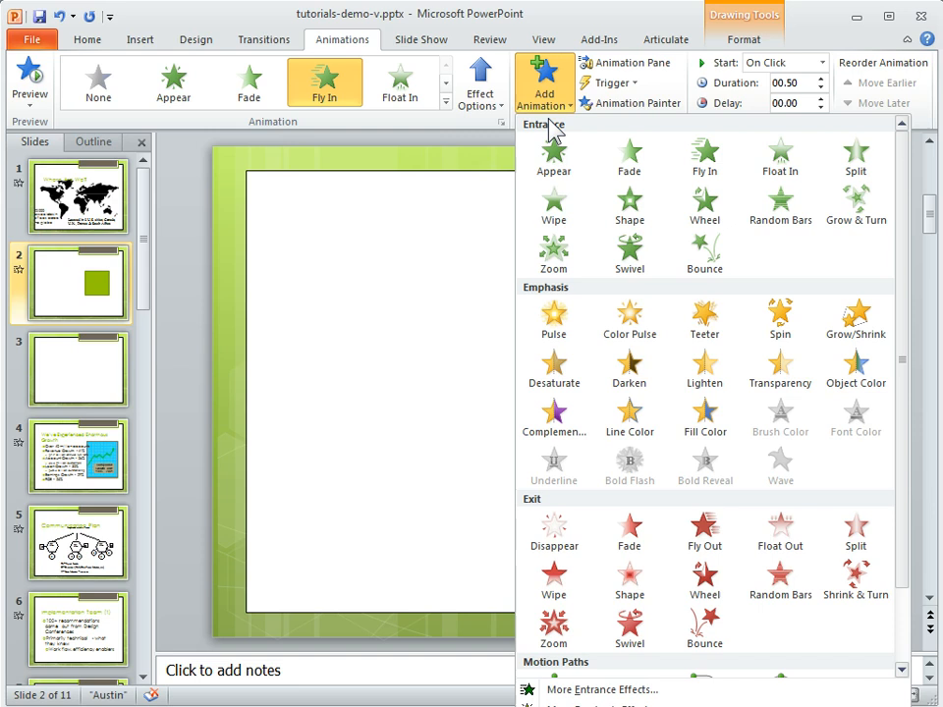
left_click(629, 157)
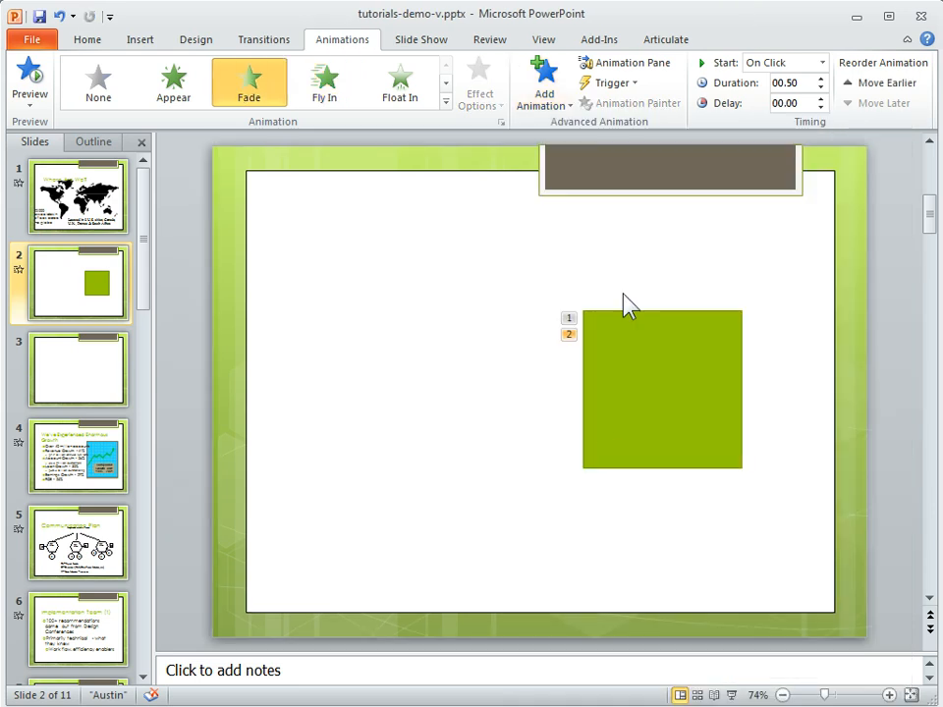
mouse_move(569, 129)
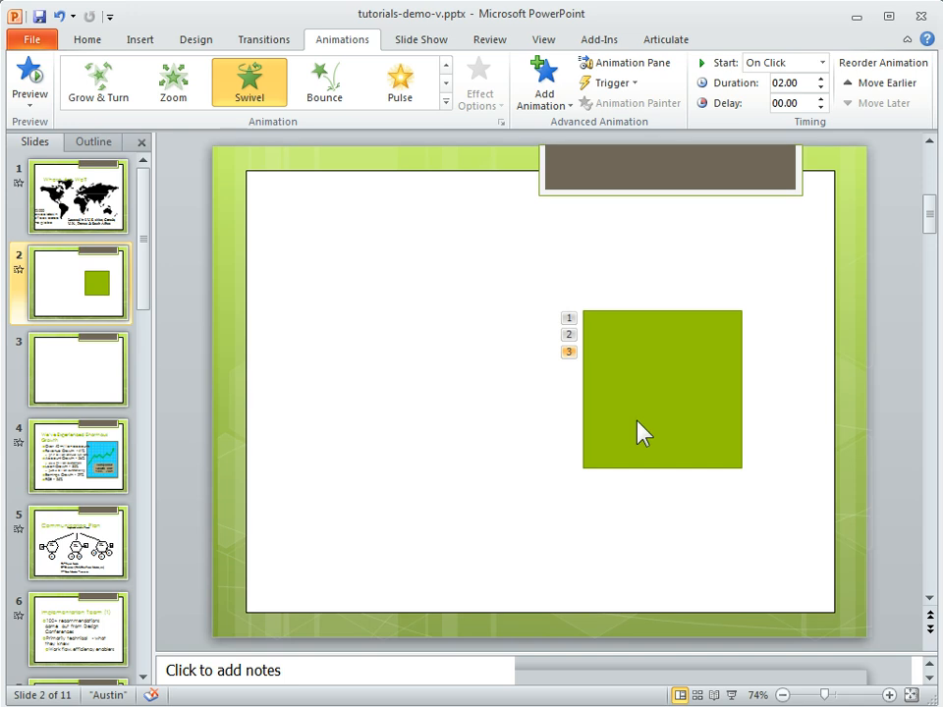
mouse_move(568, 391)
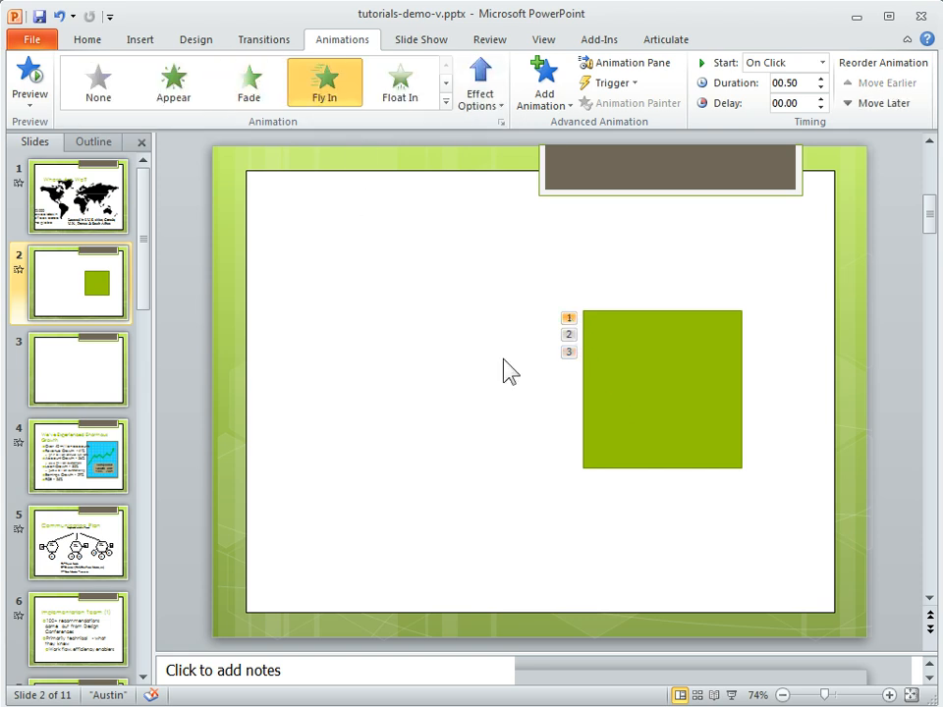
left_click(249, 81)
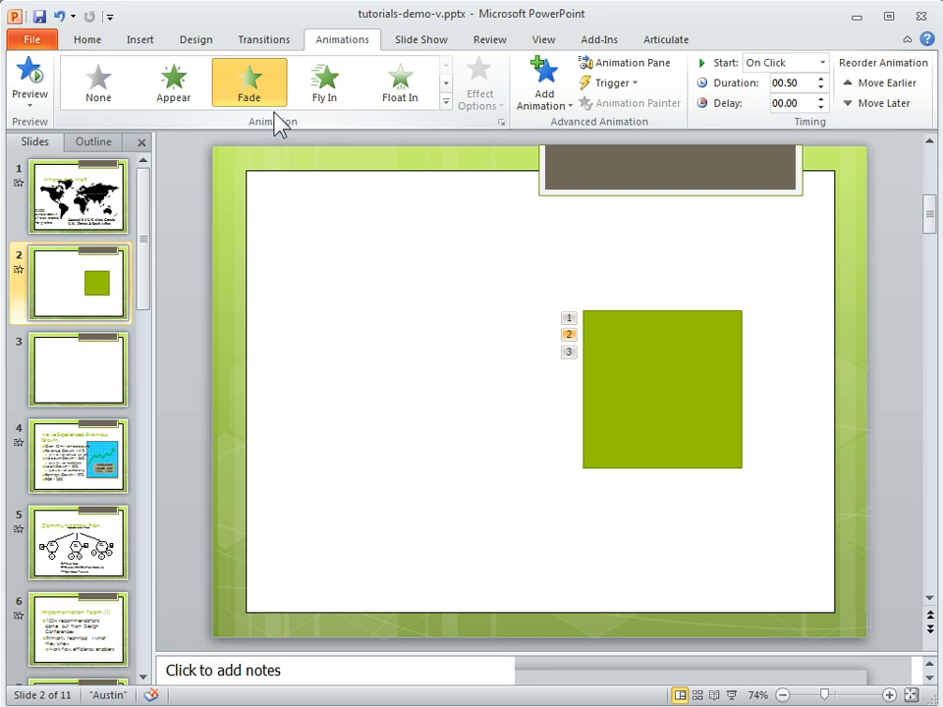